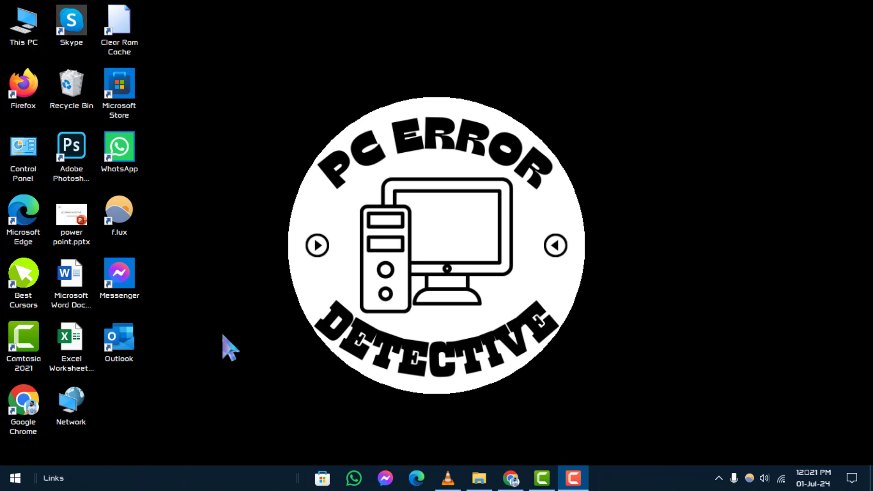
{"action": "mouse_move", "coordinate": [226, 349]}
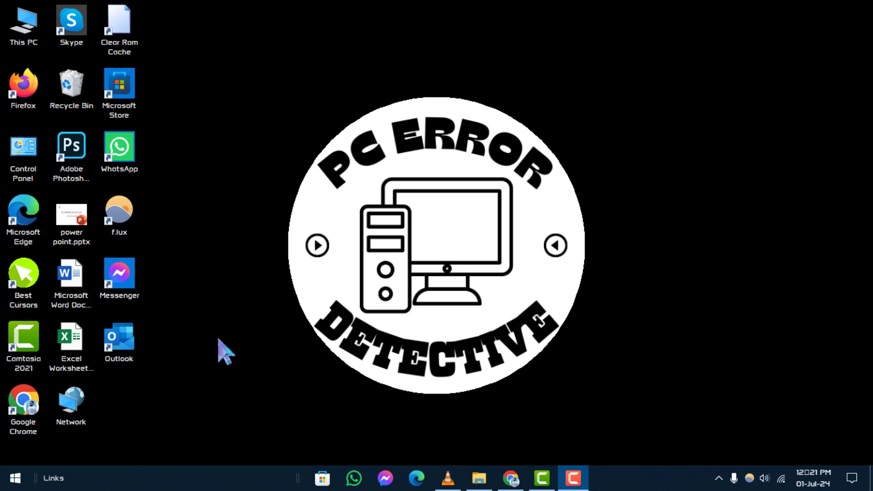
{"action": "mouse_move", "coordinate": [545, 83]}
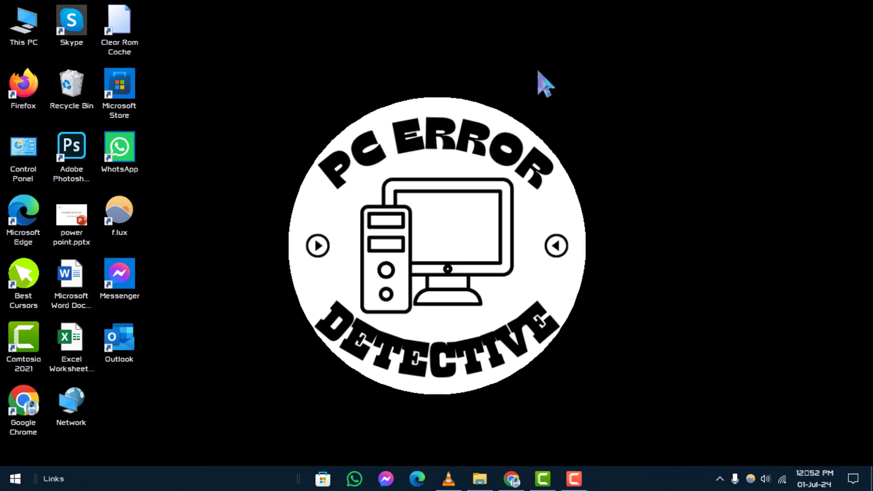
{"action": "mouse_move", "coordinate": [650, 475]}
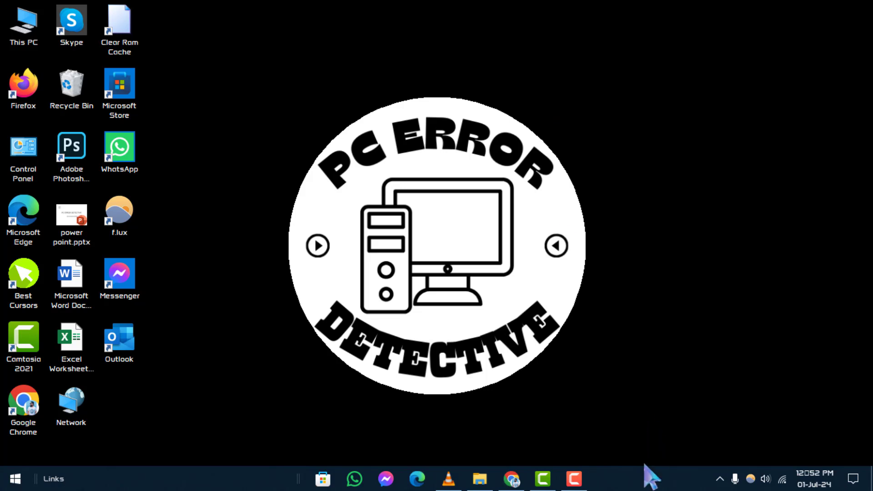
Step: Launch Task Manager from the taskbar menu and select the Windows Explorer process
{"action": "right_click", "coordinate": [645, 479]}
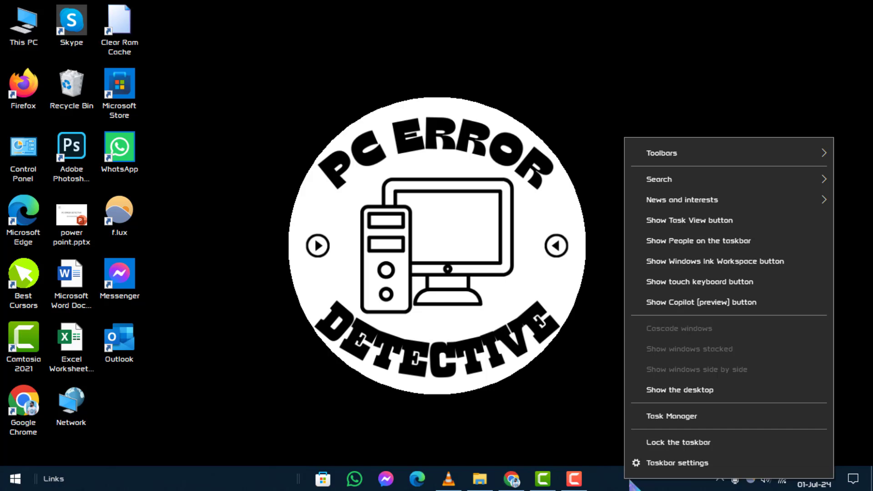
{"action": "mouse_move", "coordinate": [695, 428]}
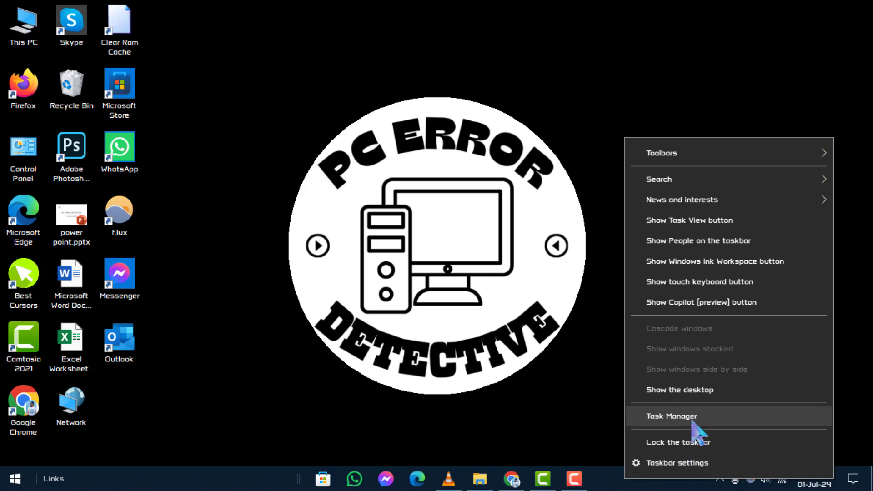
{"action": "left_click", "coordinate": [671, 415]}
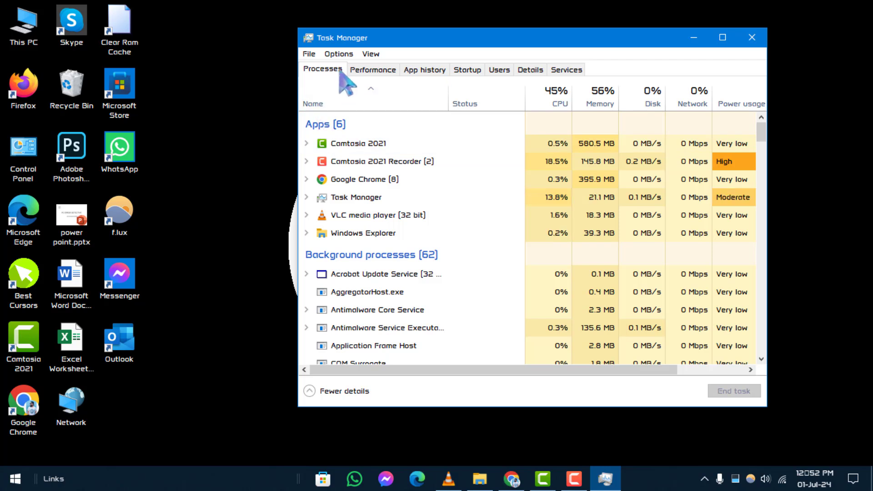
{"action": "left_click", "coordinate": [363, 233]}
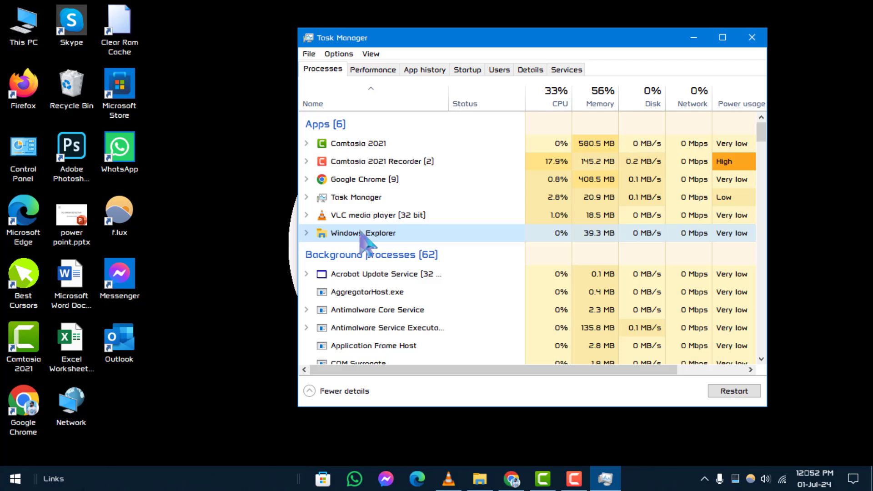
{"action": "mouse_move", "coordinate": [459, 239]}
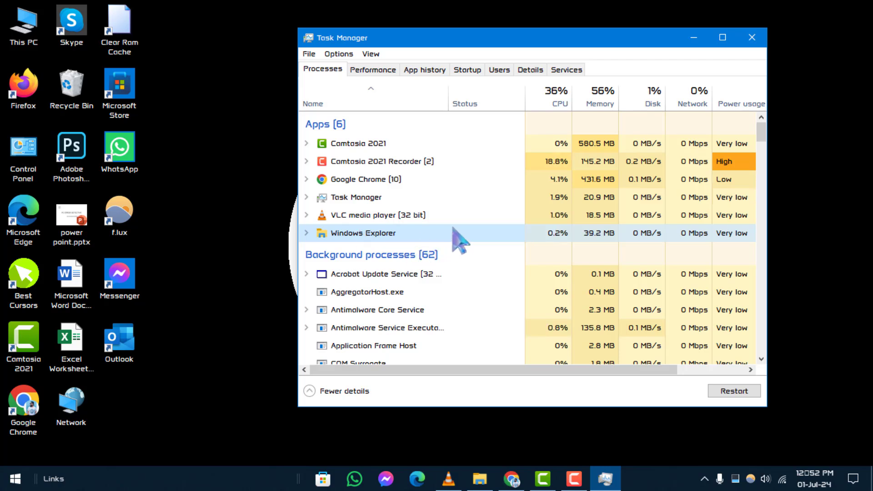
{"action": "mouse_move", "coordinate": [426, 242]}
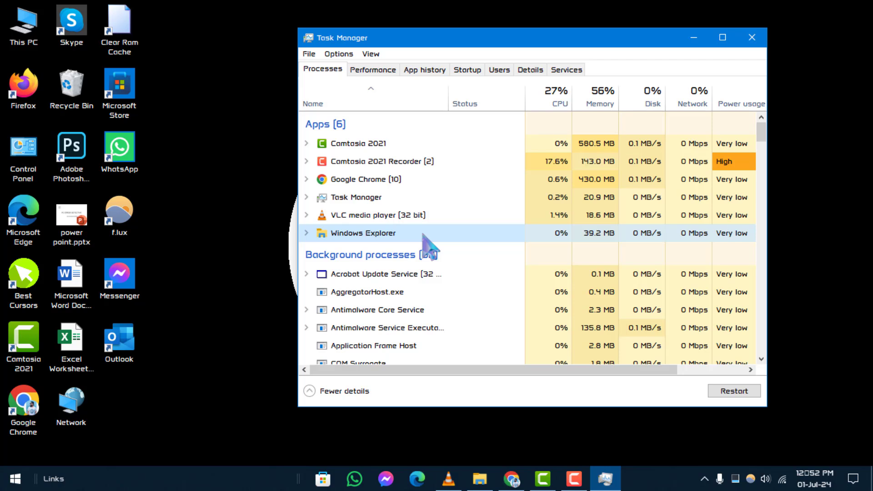
Step: Restart Windows Explorer from its process actions, then close Task Manager
{"action": "right_click", "coordinate": [363, 233]}
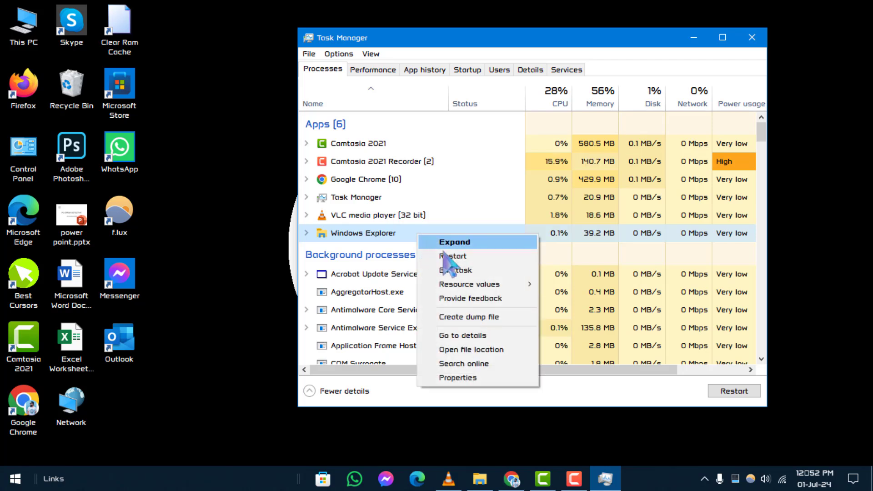
{"action": "mouse_move", "coordinate": [453, 255]}
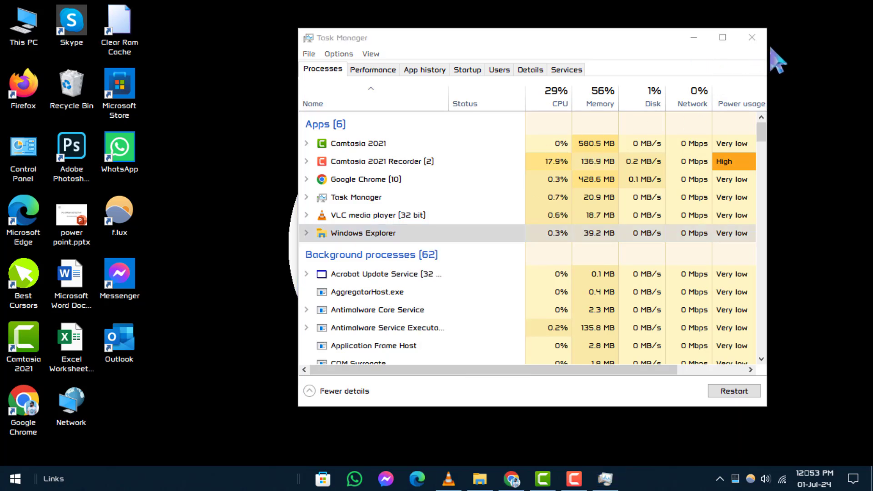
{"action": "left_click", "coordinate": [752, 37]}
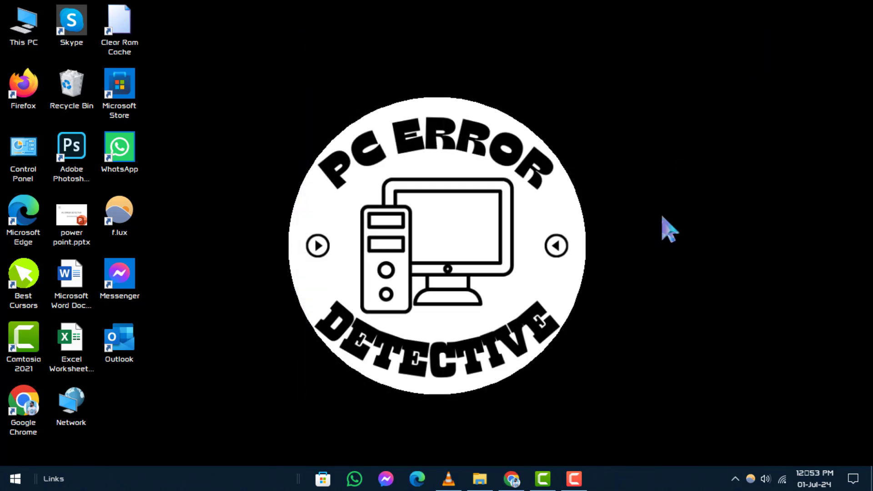
{"action": "mouse_move", "coordinate": [651, 197]}
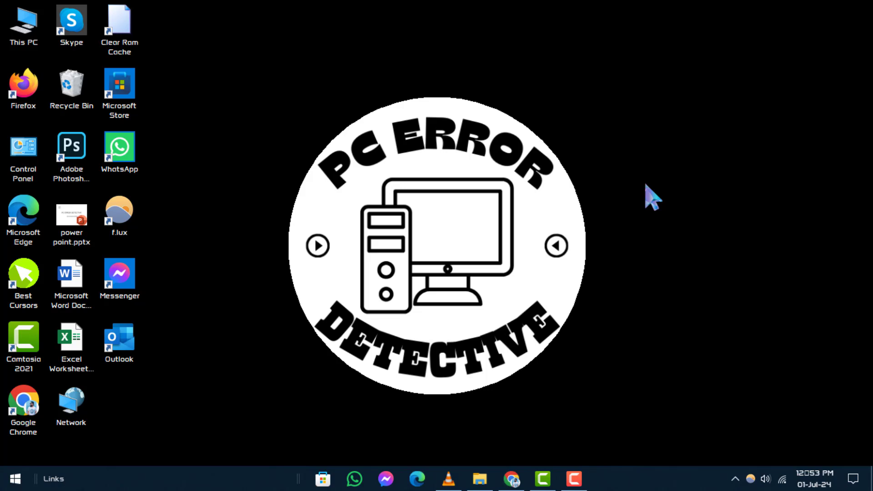
Step: Turn off News and interests from the taskbar's right-click menu
{"action": "right_click", "coordinate": [724, 477]}
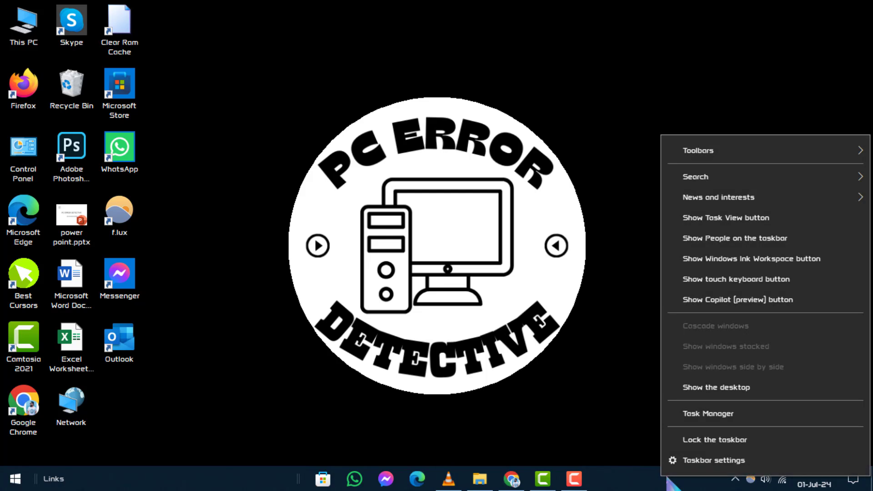
{"action": "mouse_move", "coordinate": [718, 197]}
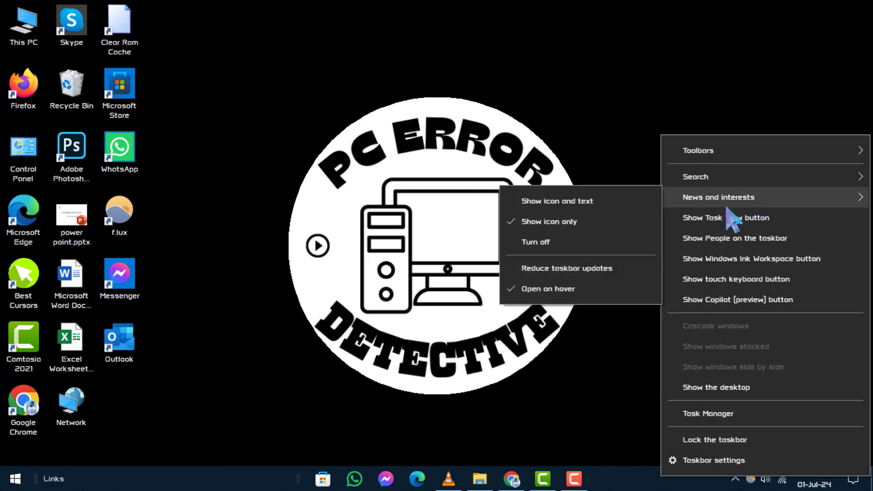
{"action": "left_click", "coordinate": [562, 291]}
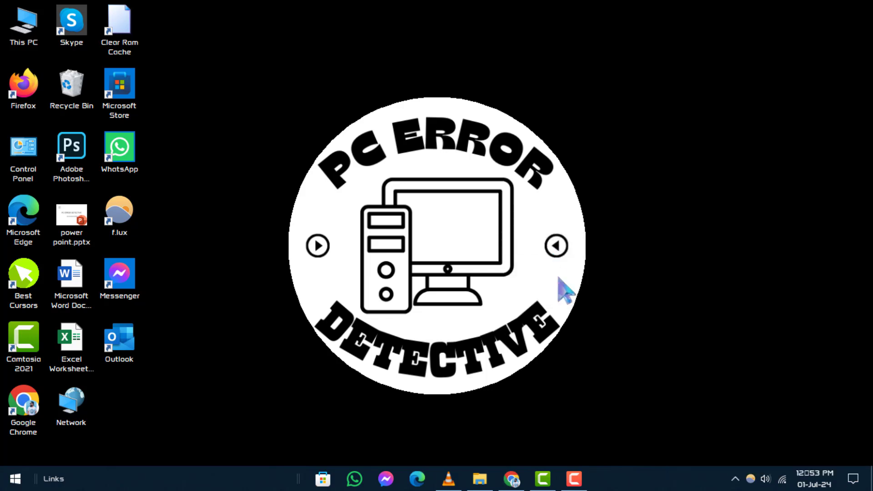
{"action": "mouse_move", "coordinate": [606, 206]}
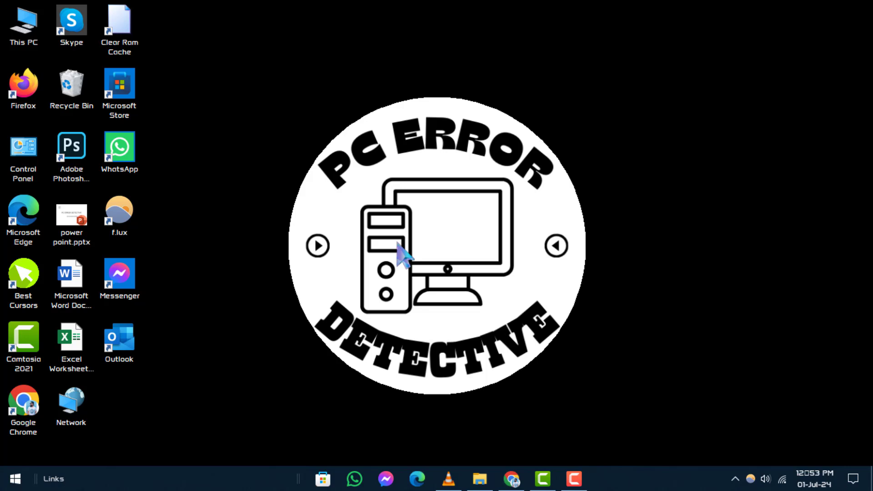
{"action": "mouse_move", "coordinate": [293, 370]}
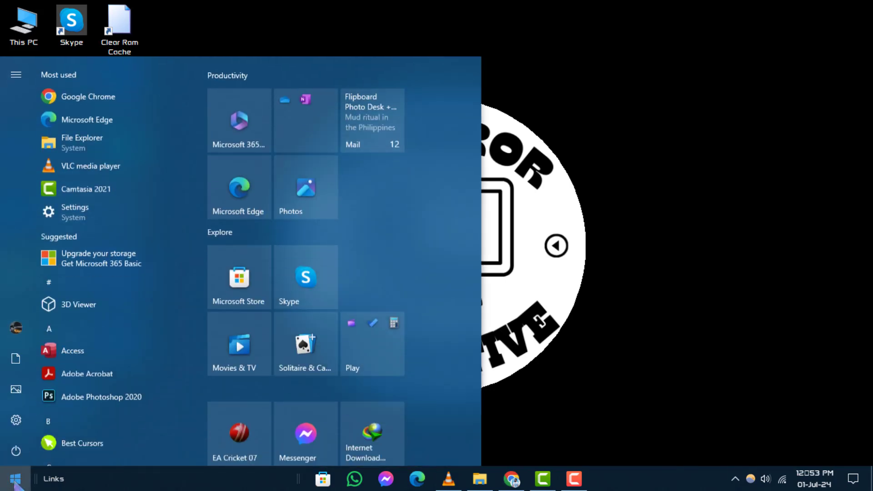
Step: Show the Start menu Power options: Sleep, Hibernate, Shut down and Restart
{"action": "left_click", "coordinate": [15, 451]}
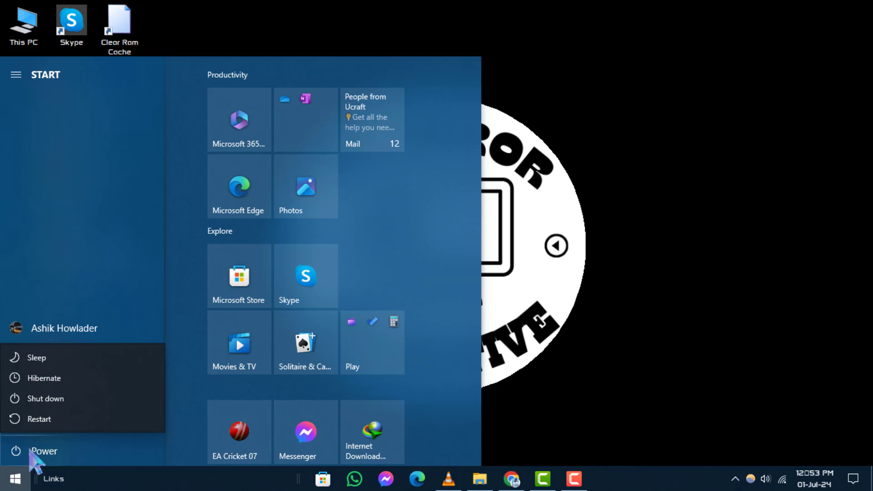